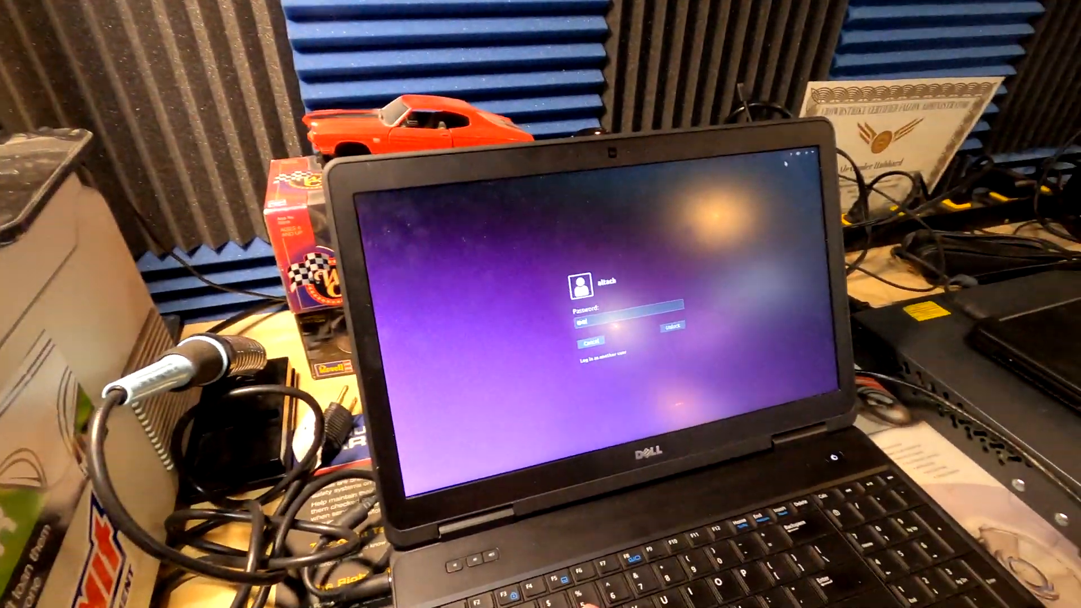
# Start a Serial session on COM4 to the switch and maximize the terminal window.
pyautogui.write('password')
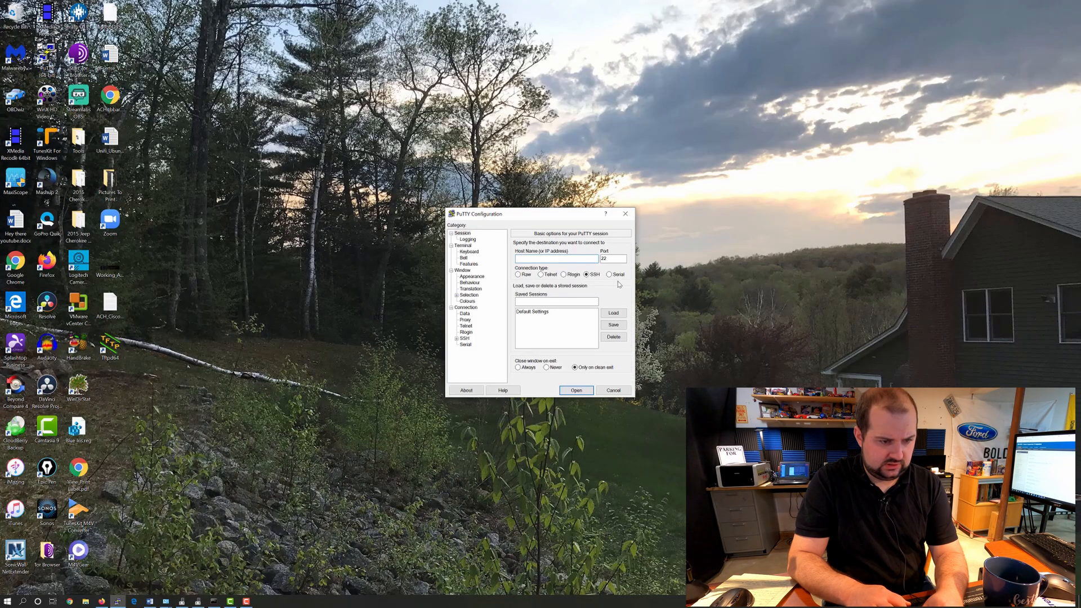
pyautogui.click(609, 274)
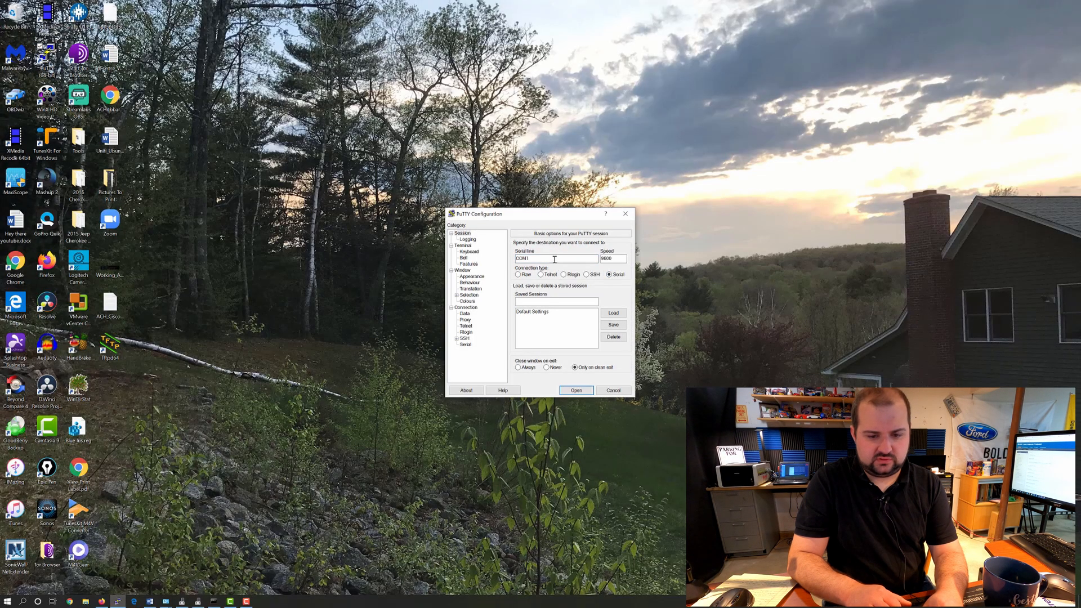
pyautogui.write('COM4')
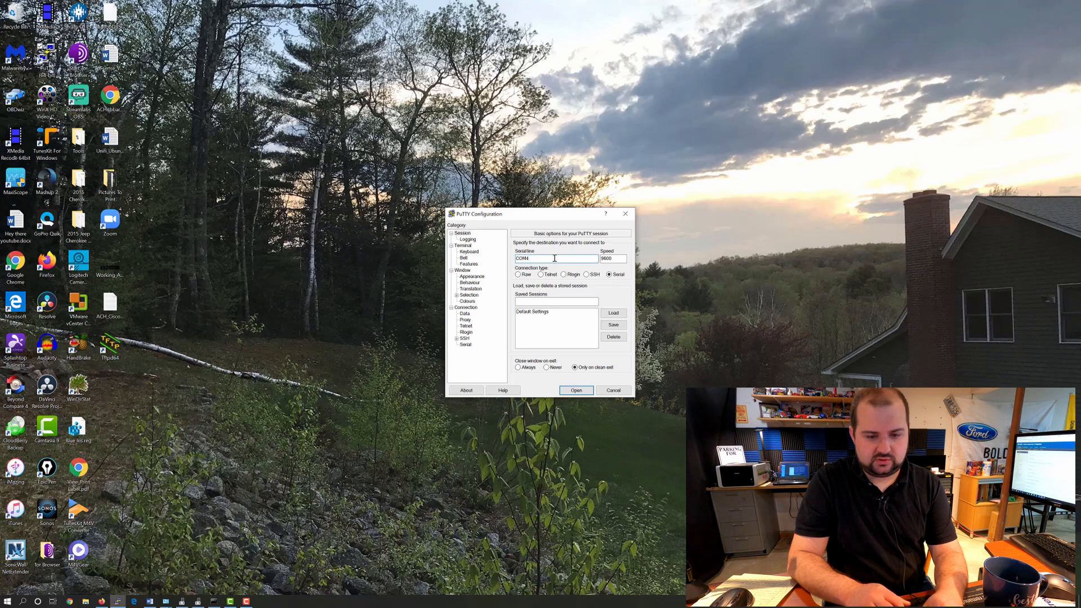
pyautogui.click(575, 391)
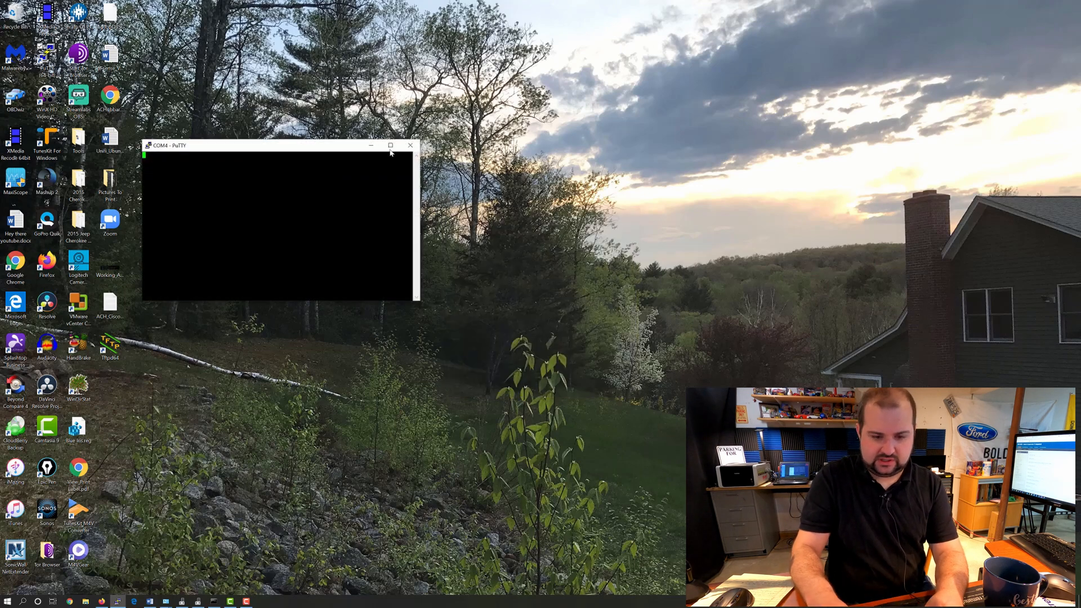
pyautogui.click(389, 145)
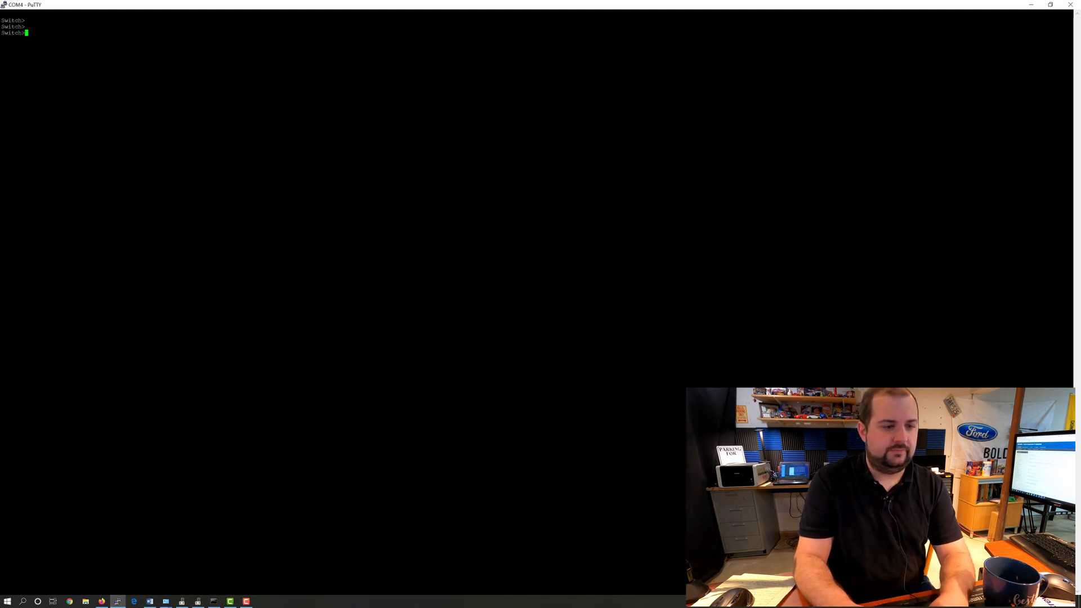
# Enter privileged mode, run 'show sdm prefer' to see the default template, then enter configuration mode.
pyautogui.write('en')
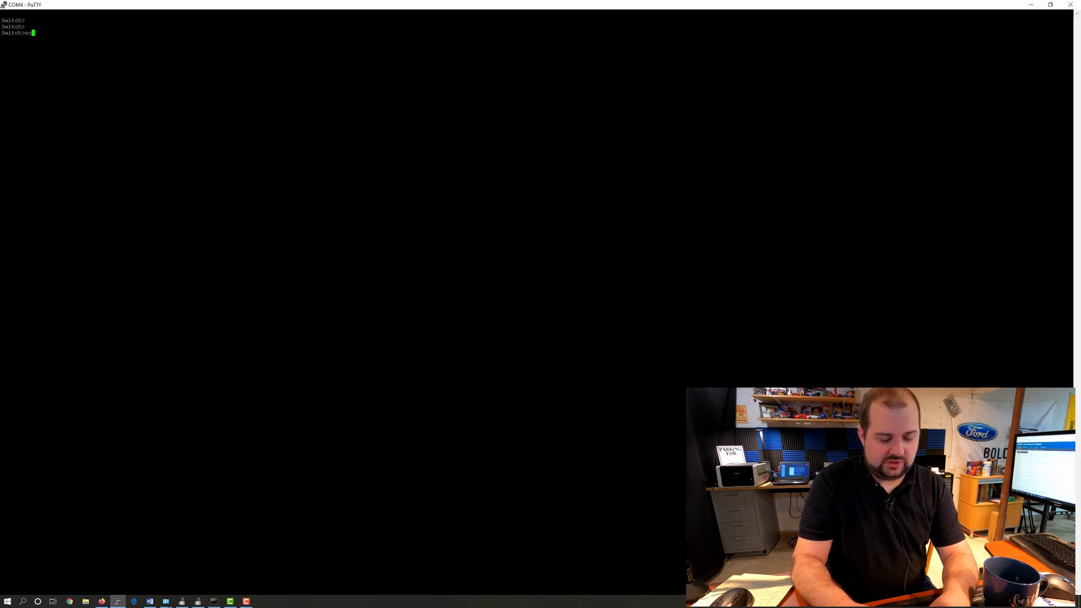
pyautogui.press('enter')
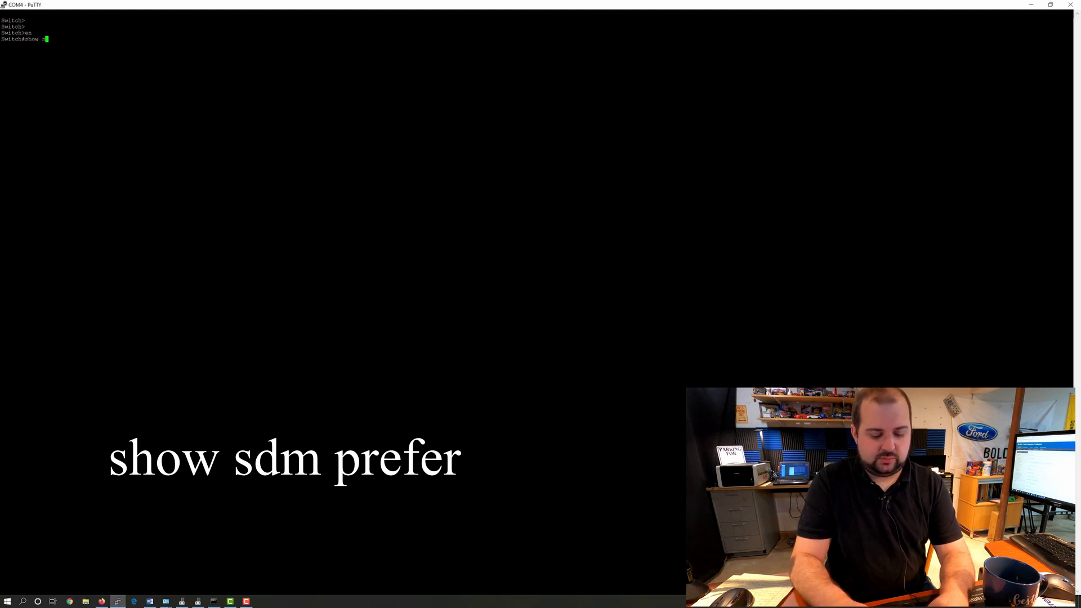
pyautogui.write('sdm prefer')
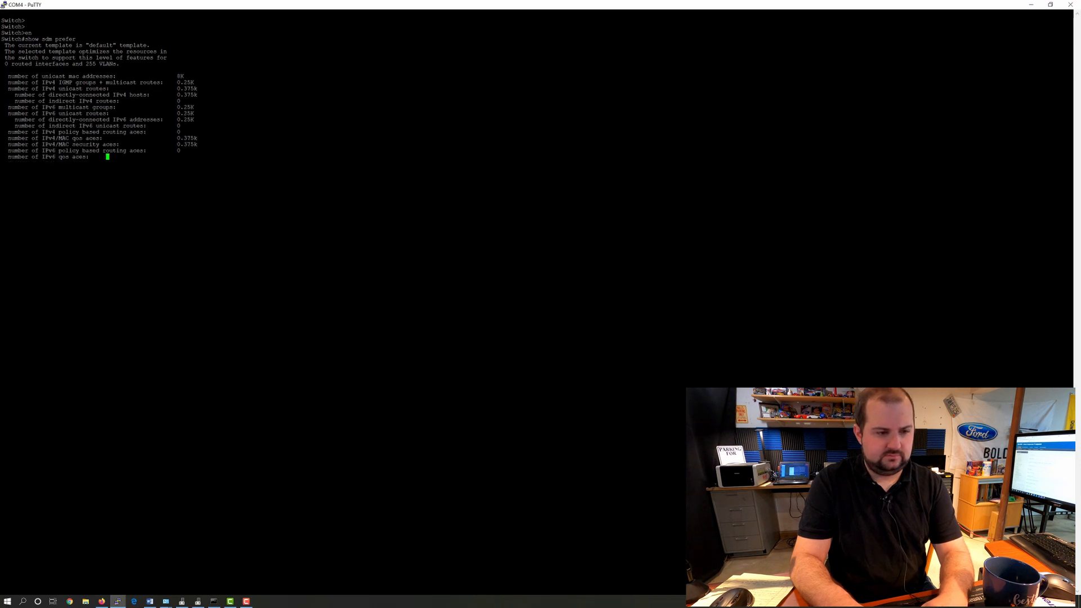
pyautogui.write('conf t')
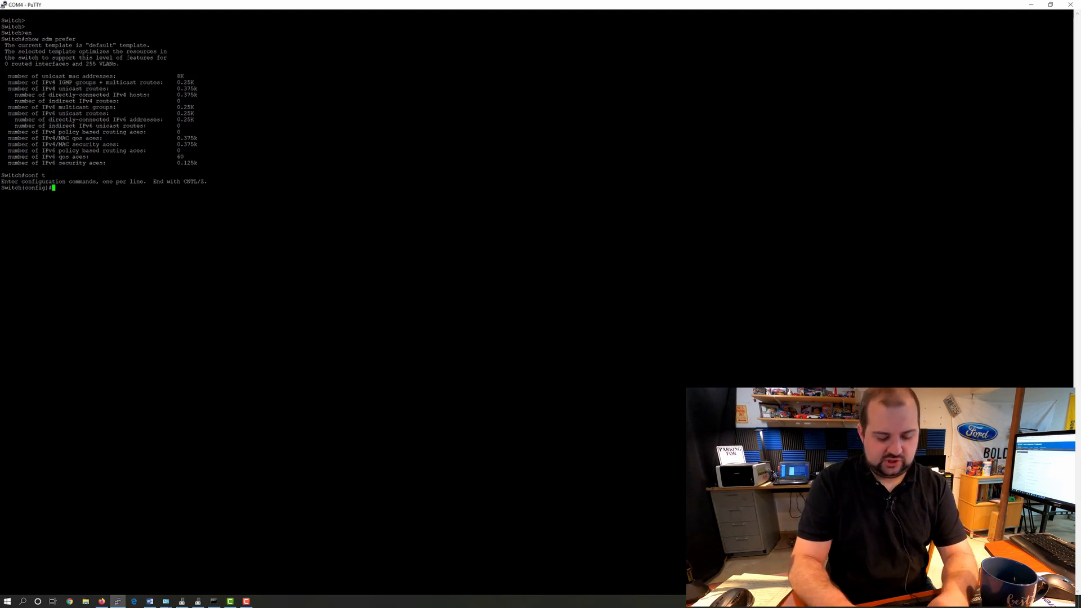
# Attempt 'ip routing' (rejected), then set 'sdm prefer lanbase-routing' for the next reload.
pyautogui.write('ip routing')
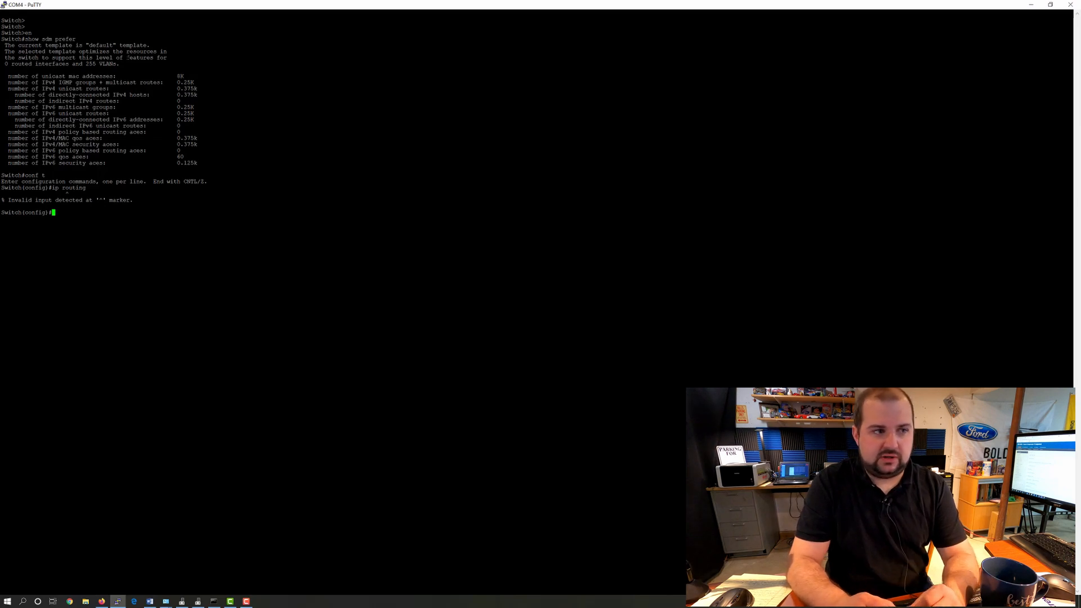
pyautogui.write('sdm prefer lanbase-routing')
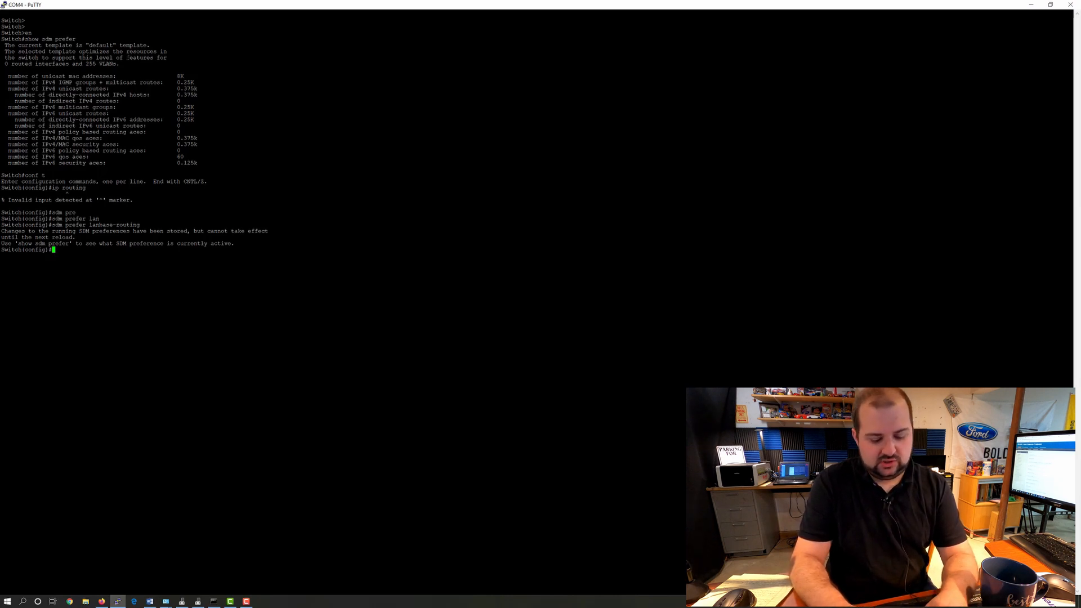
# Exit configuration mode, write the configuration, and reload the switch, confirming the restart.
pyautogui.write('exi')
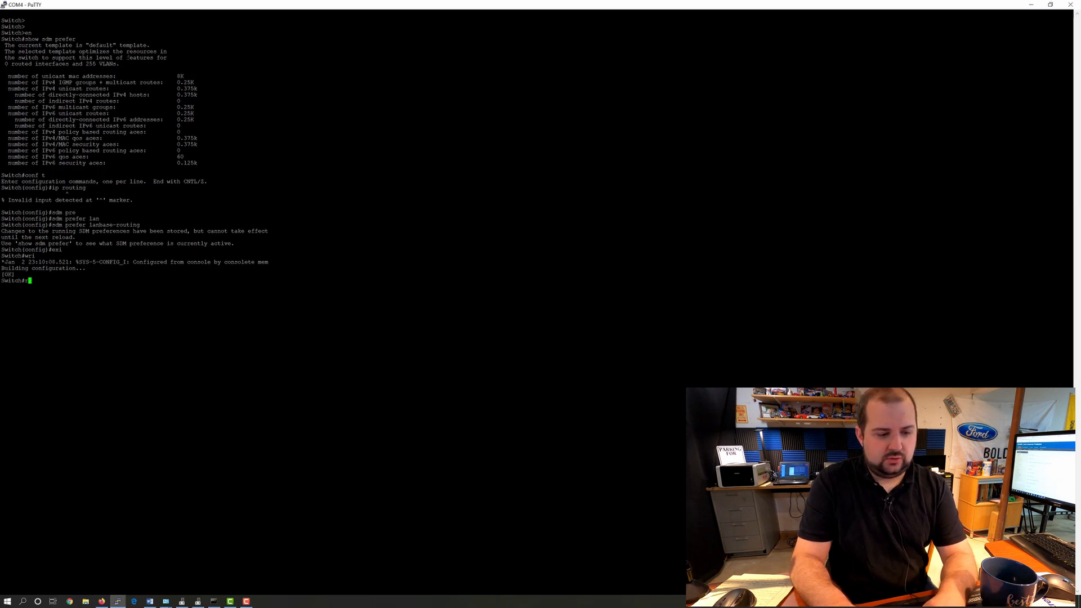
pyautogui.write('reload')
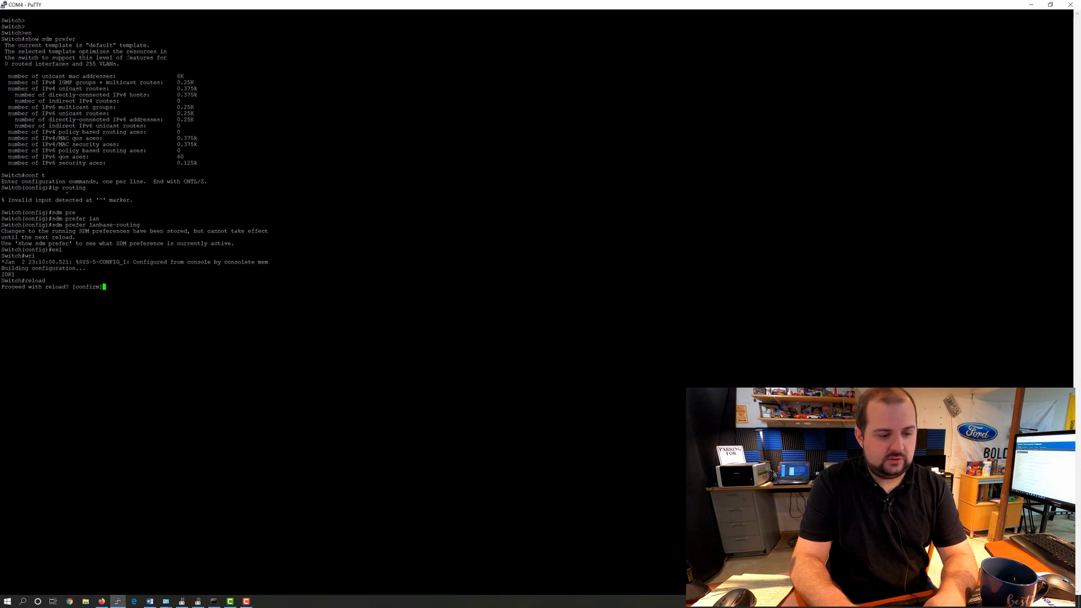
pyautogui.press('enter')
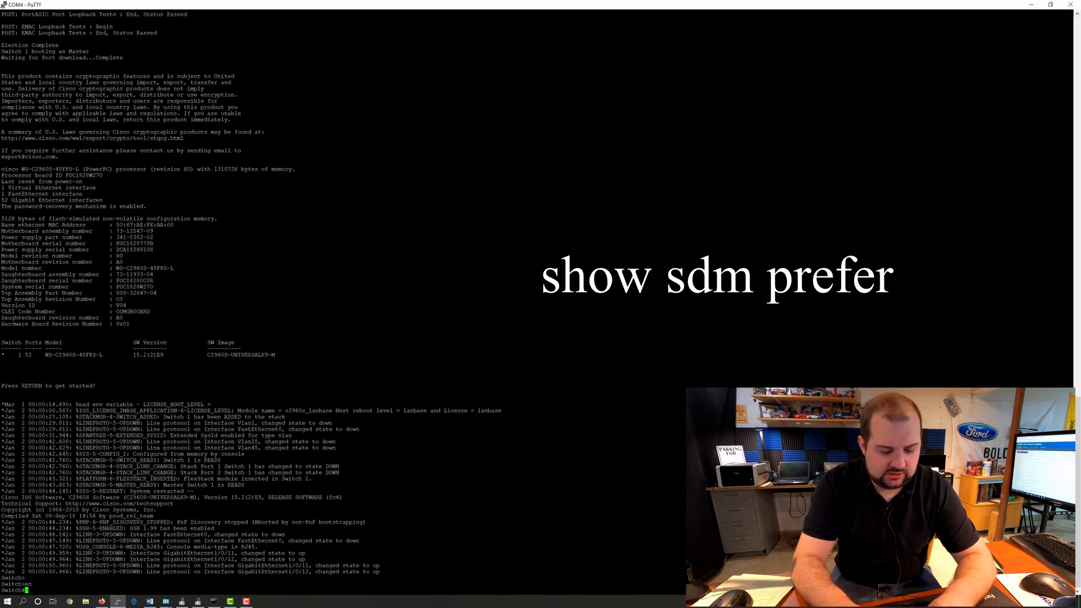
# Confirm 'show sdm prefer' reports lanbase-routing, then enter 'conf t' and 'ip routing'.
pyautogui.write('show sdm prefer')
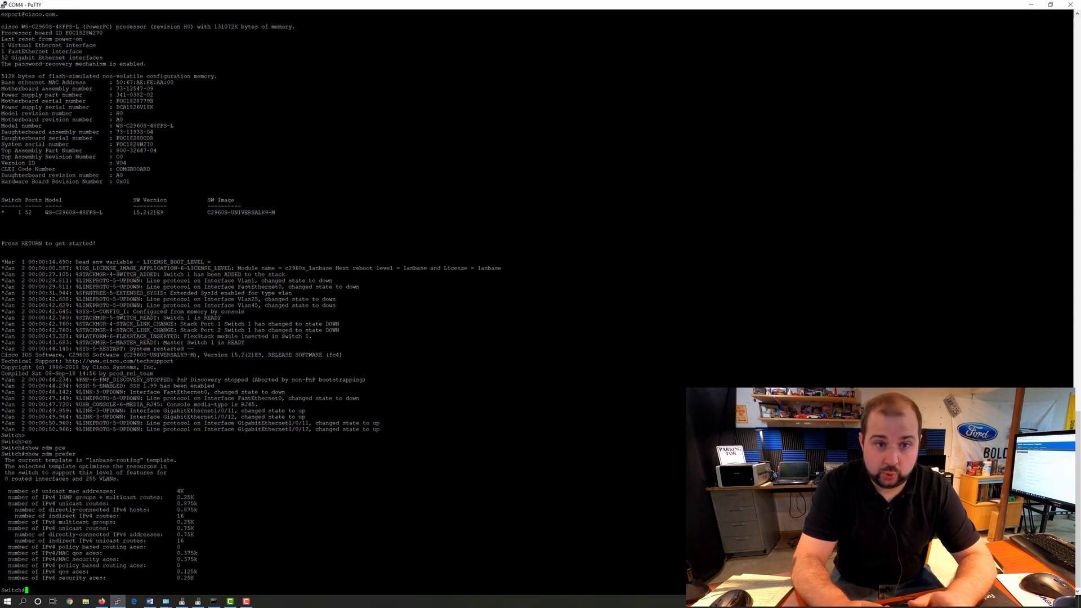
pyautogui.write('conf t')
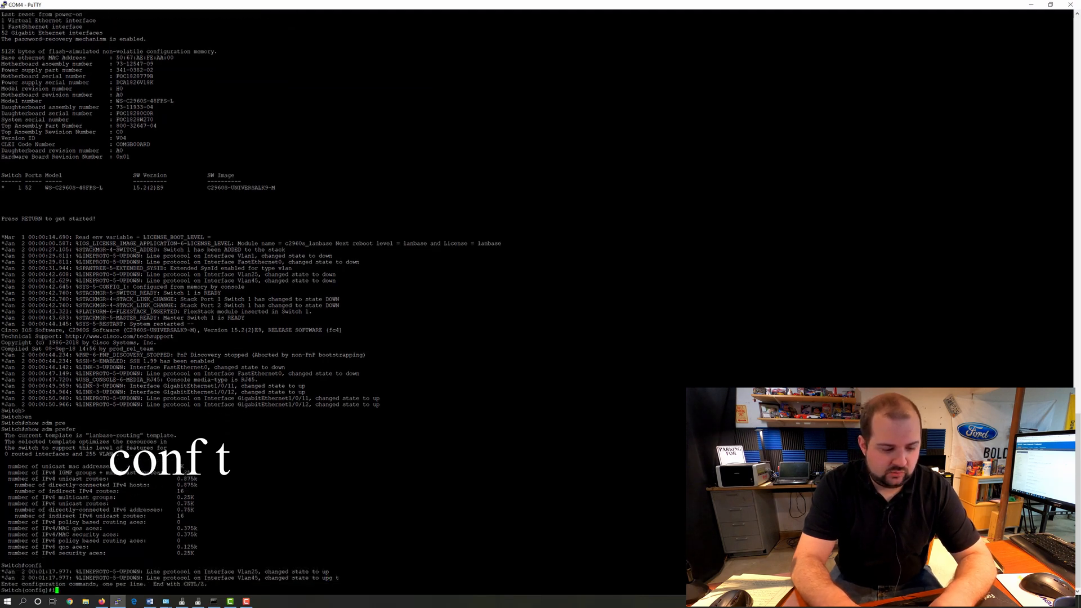
pyautogui.write('ip routing')
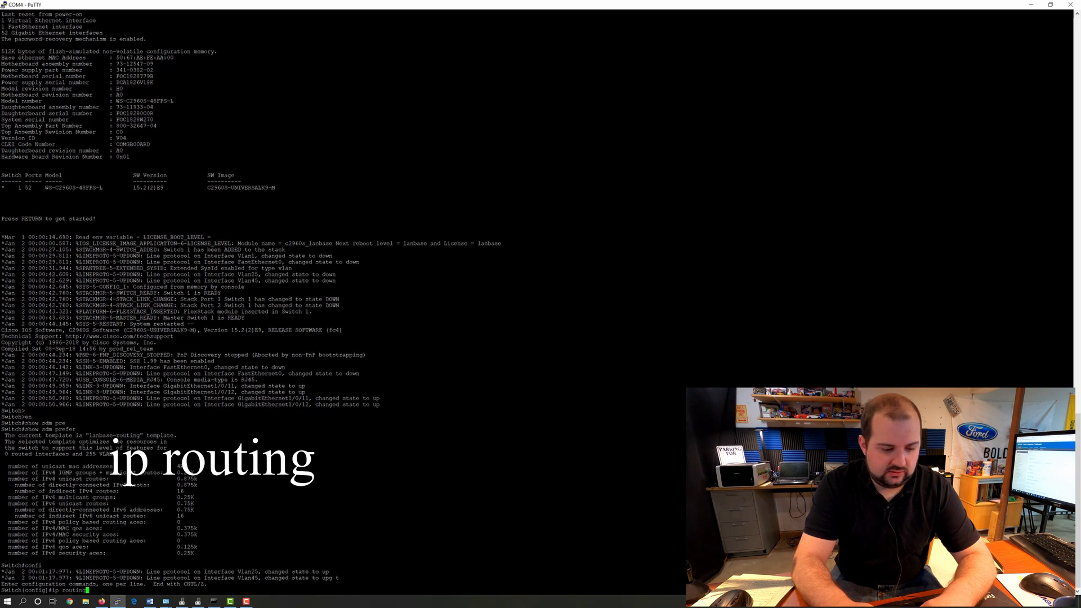